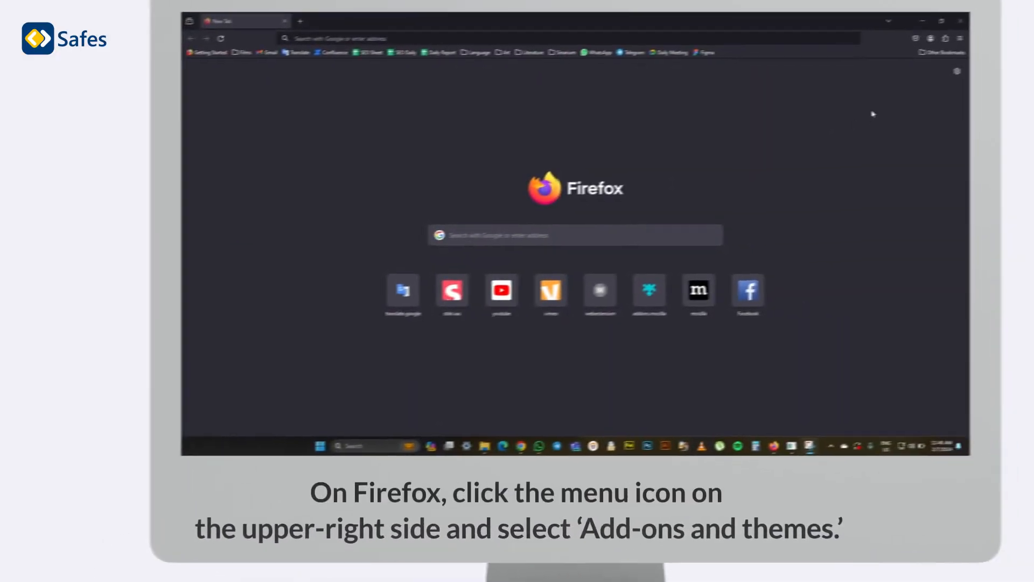
Step: Search the Firefox add-ons catalogue for 'block site' from the Add-ons and themes manager
click(961, 38)
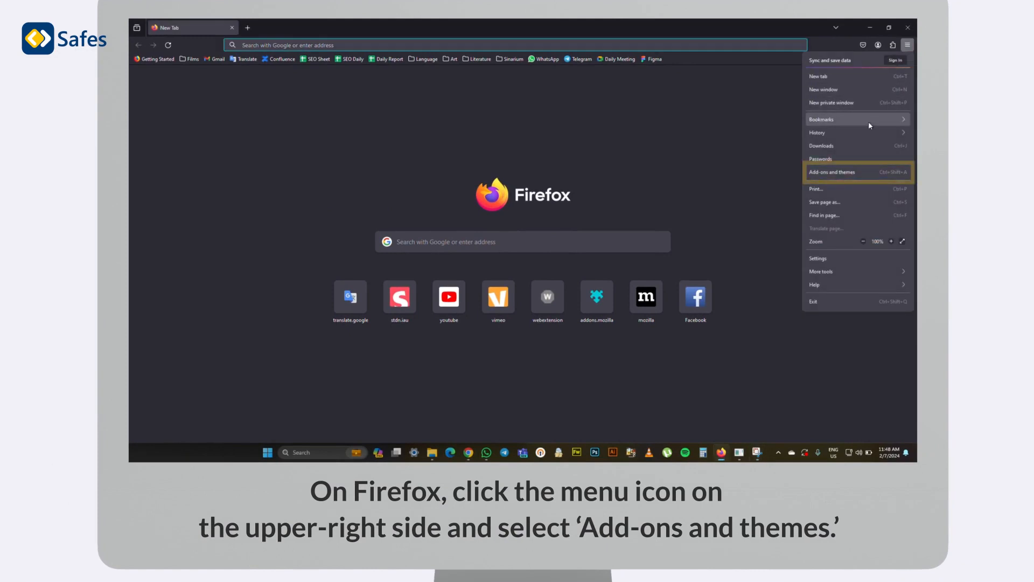
click(832, 171)
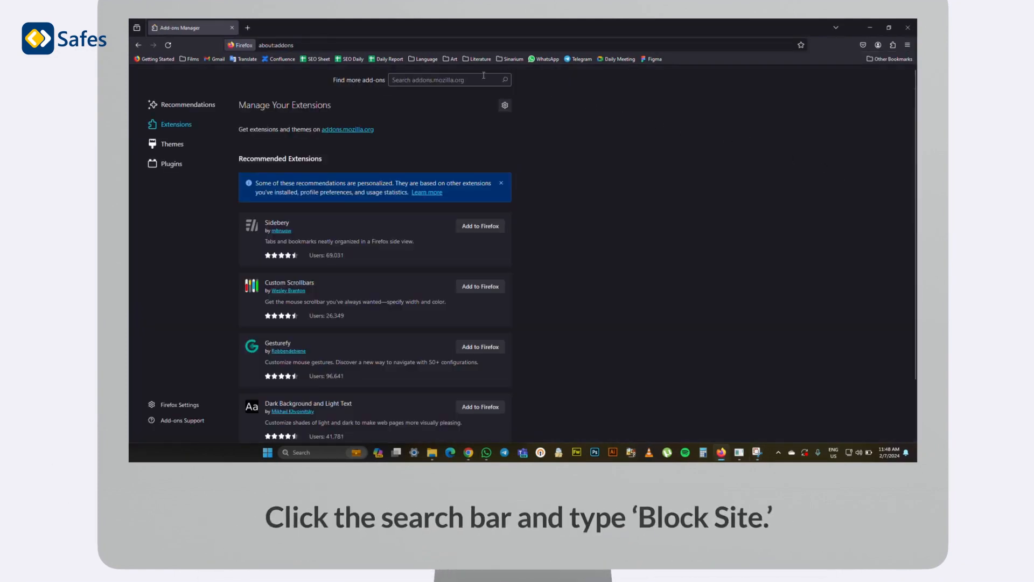
text(block site)
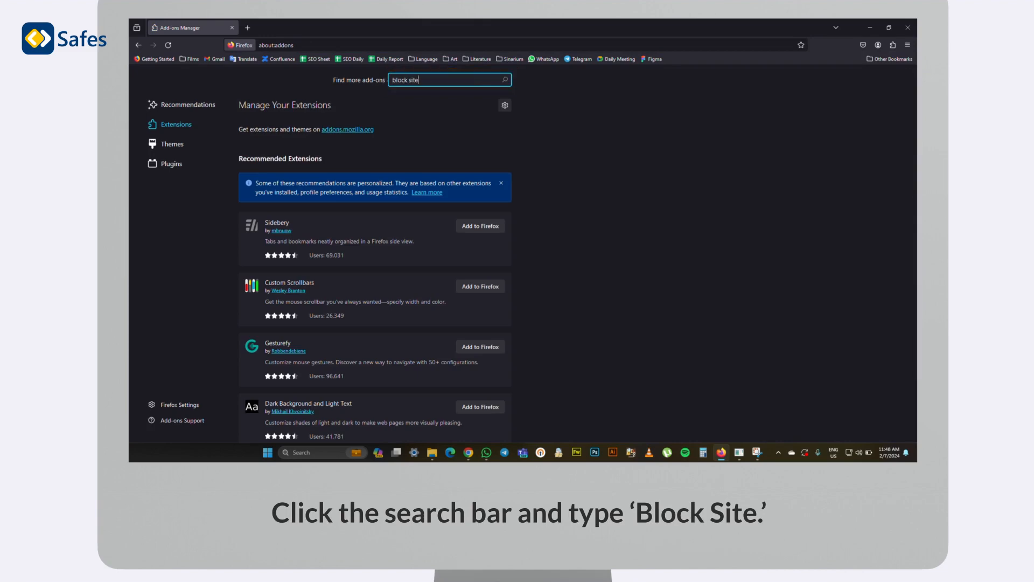
key(Enter)
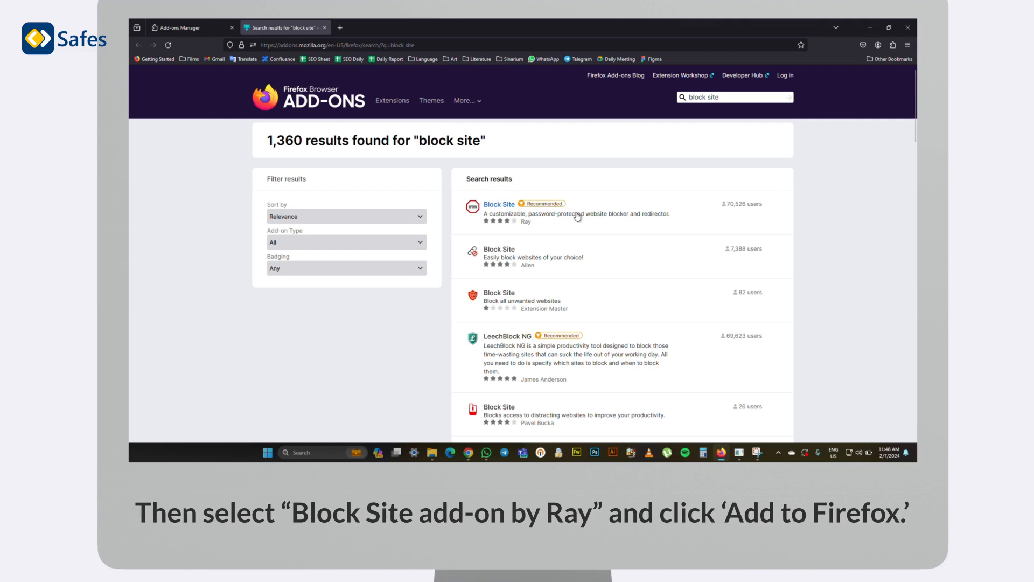
Step: Install Ray's Block Site extension, granting its requested permissions
click(499, 205)
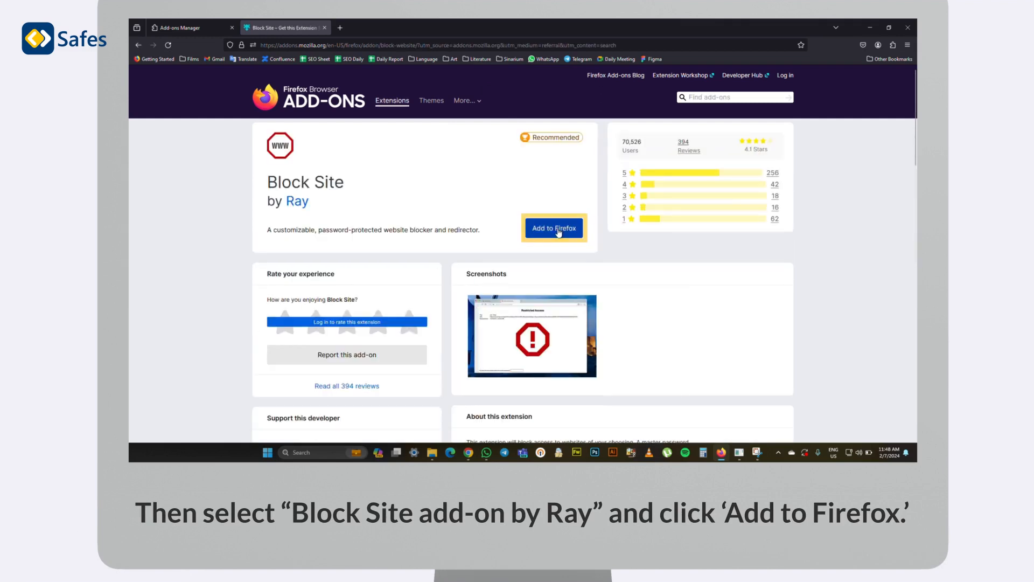
click(555, 229)
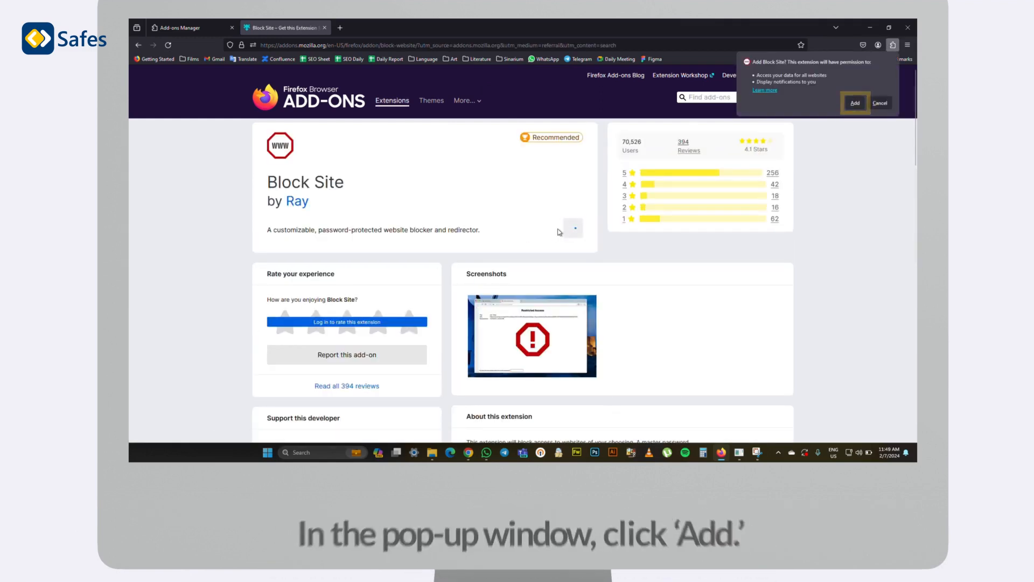
click(856, 103)
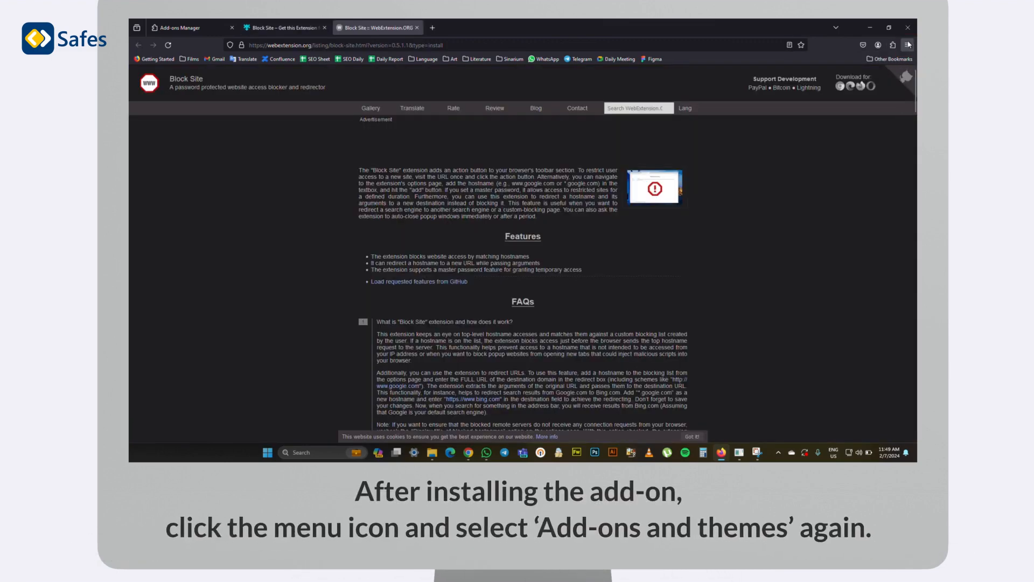
Step: Open Block Site's Options page from the extensions manager's three-dot menu
click(910, 44)
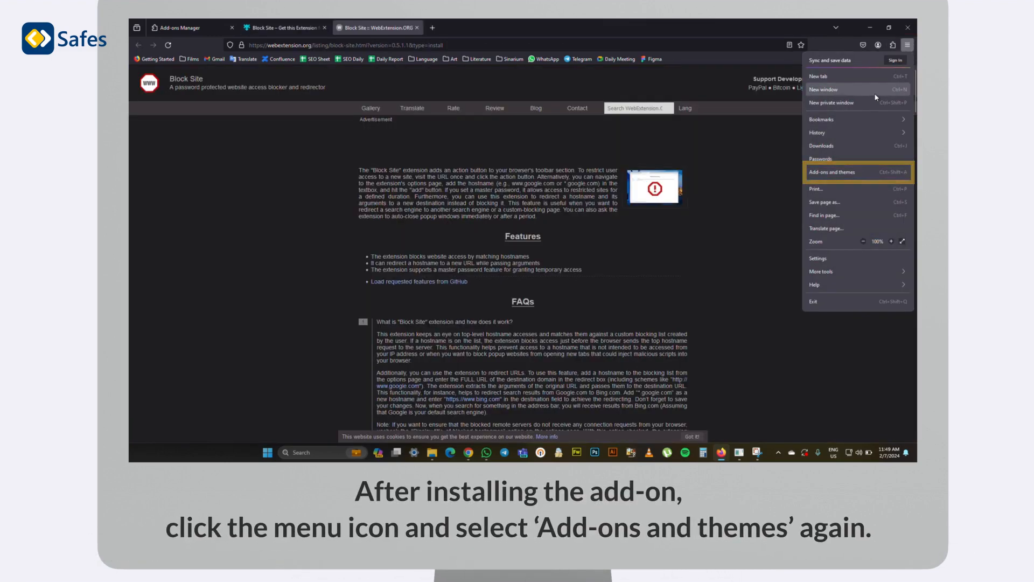
click(832, 171)
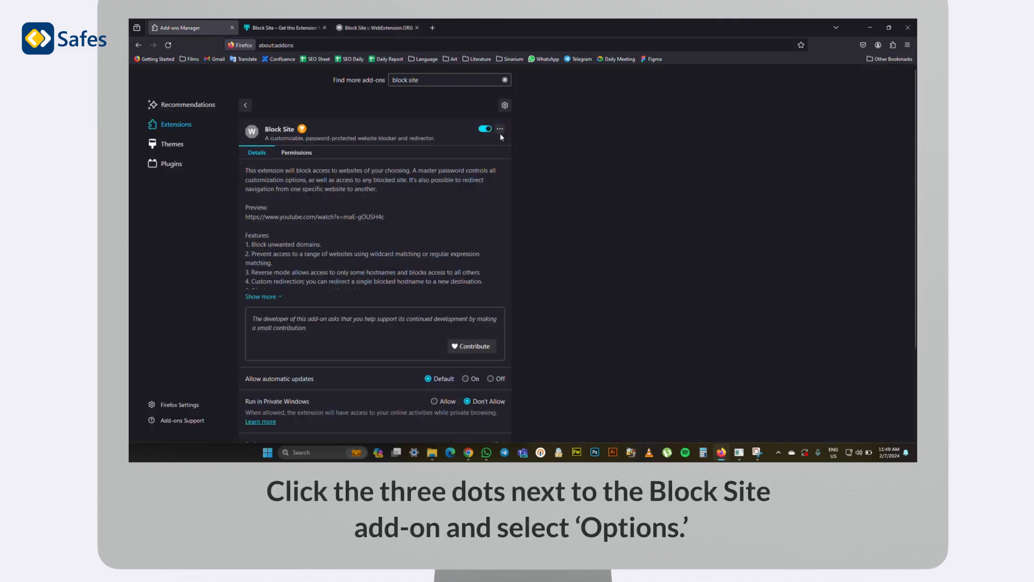
click(500, 128)
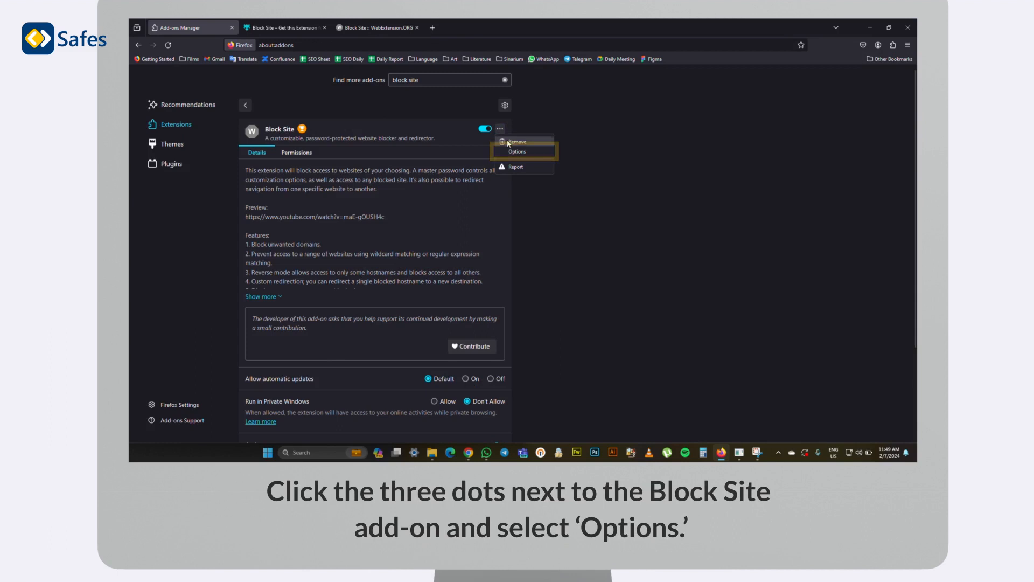
click(517, 150)
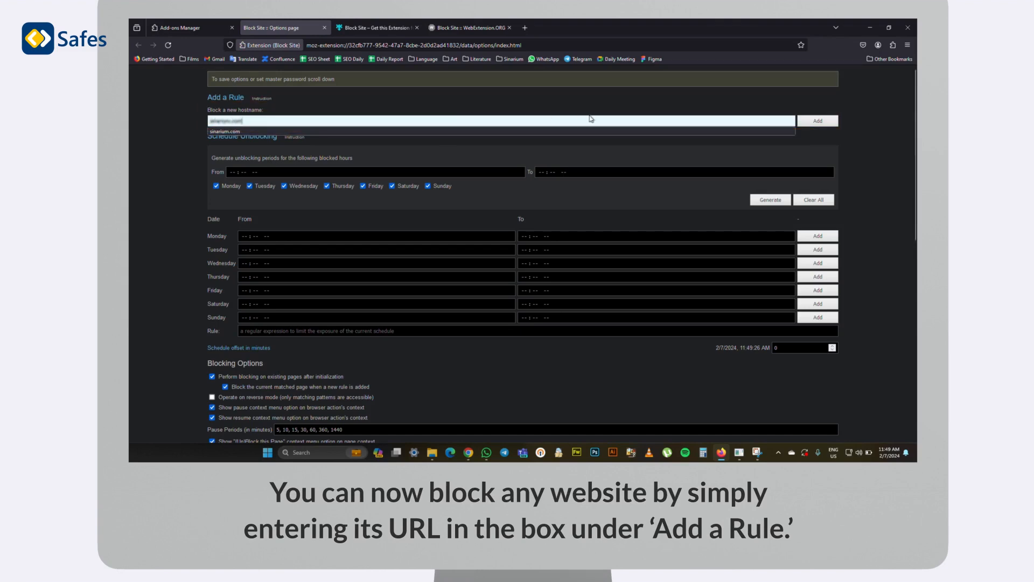
Step: Add sinarium.com as a blocking rule and view it among the existing rules
click(818, 120)
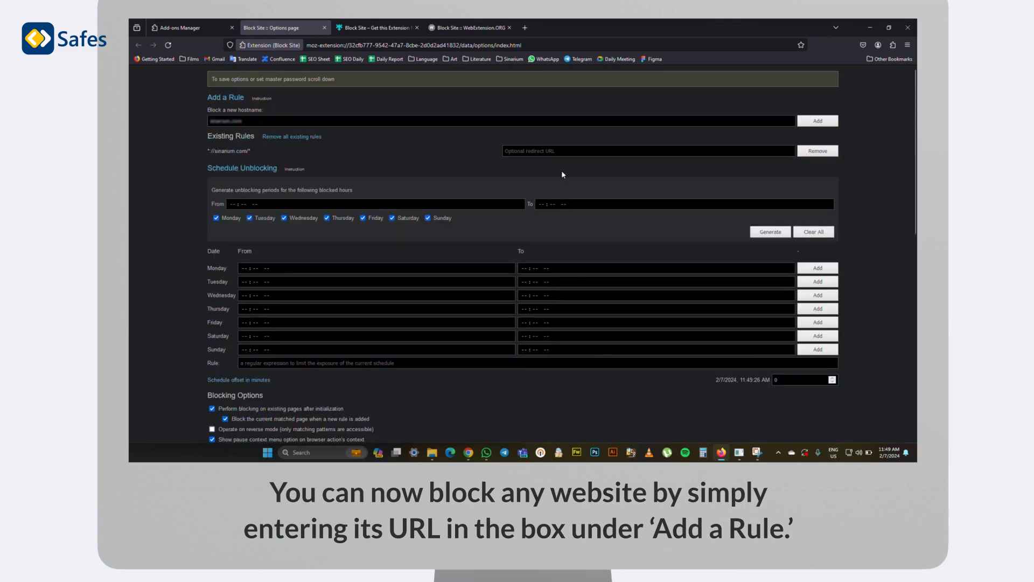
scroll(down, 3)
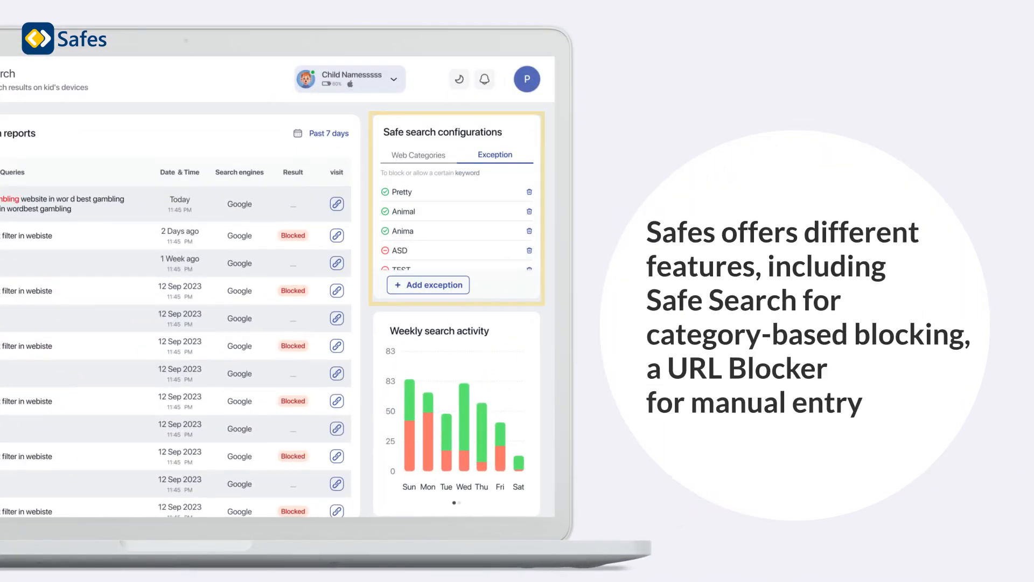
Step: View Safes' Web Filter and Safe Search reports, then the Alerts list of activity notifications
click(418, 155)
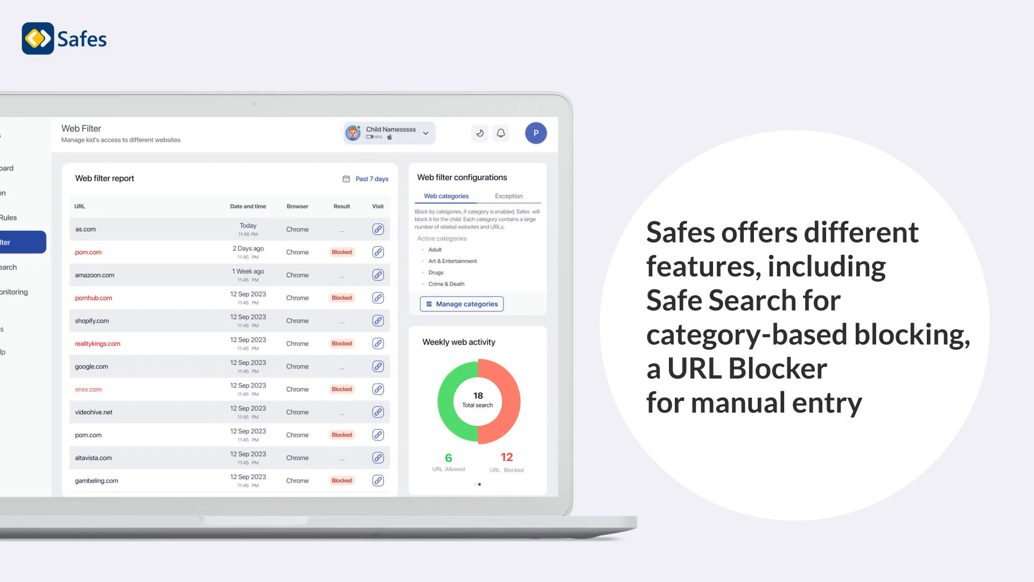
click(10, 270)
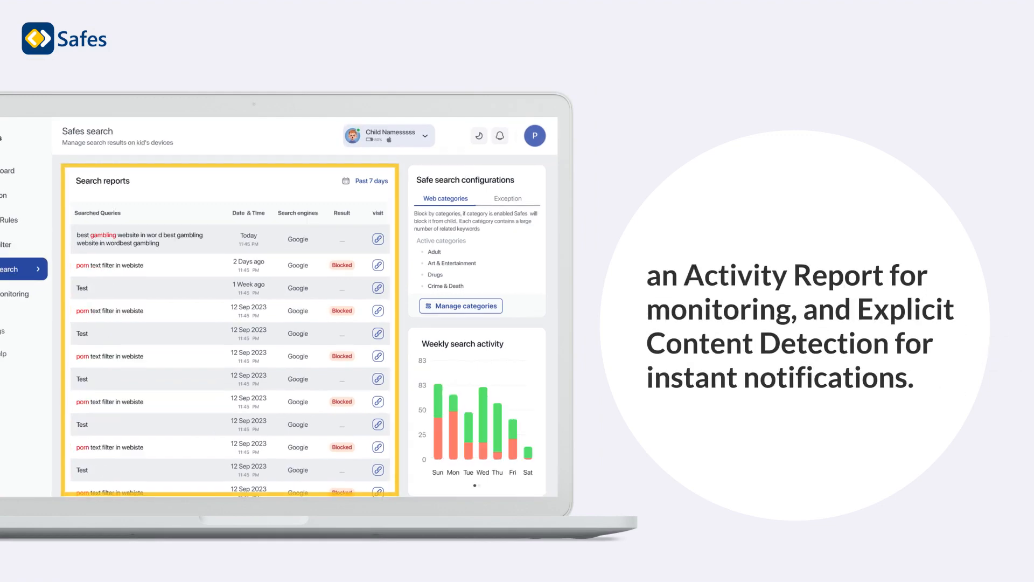
click(500, 136)
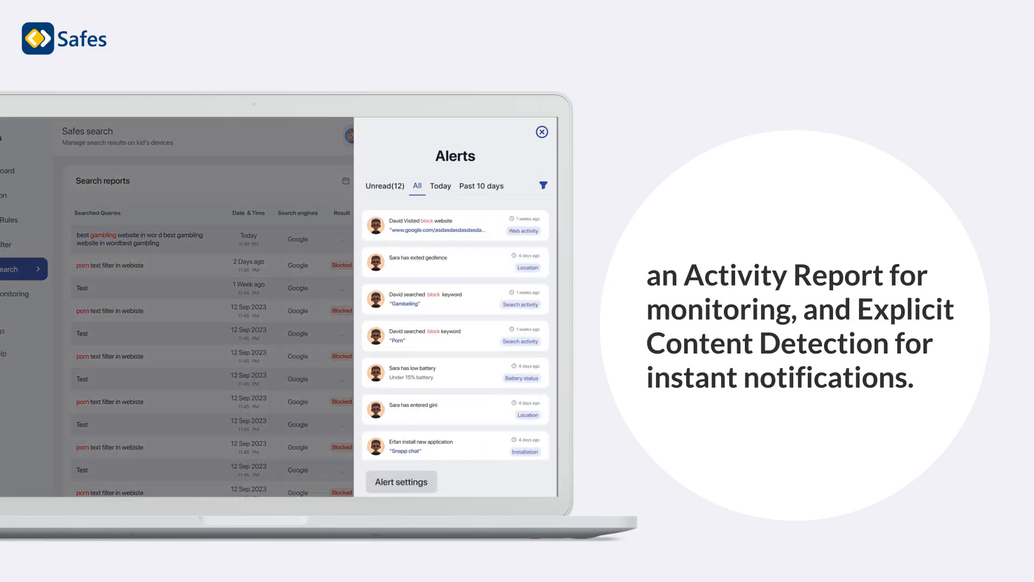